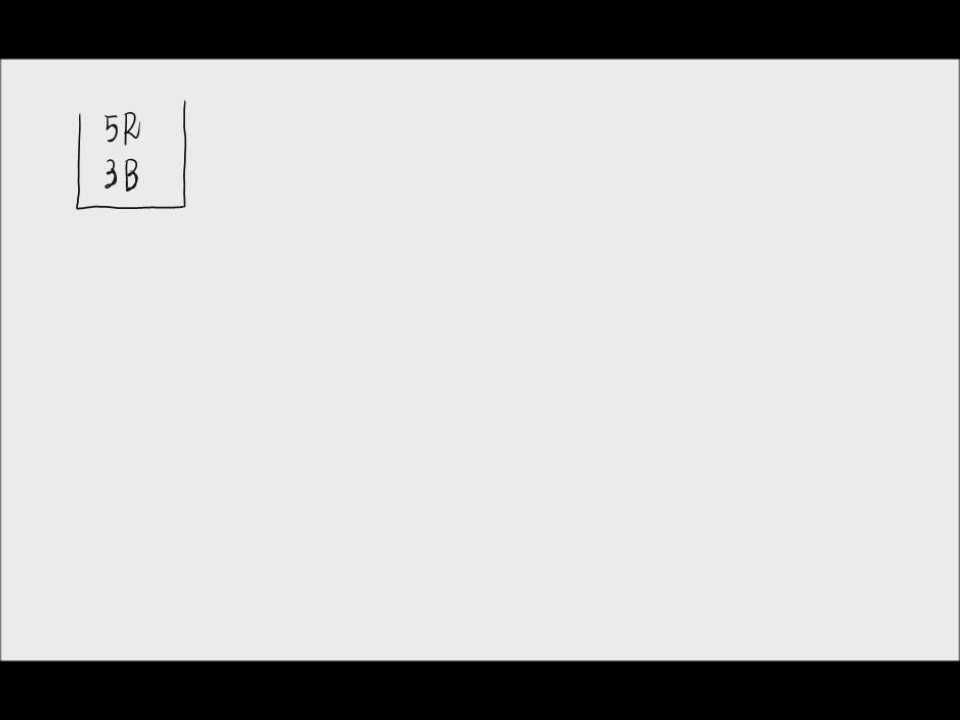
Step: Handwrite a blue event label A to the right of the 5R, 3B urn box
{"action": "left_click_drag", "start_coordinate": [262, 156], "coordinate": [278, 130]}
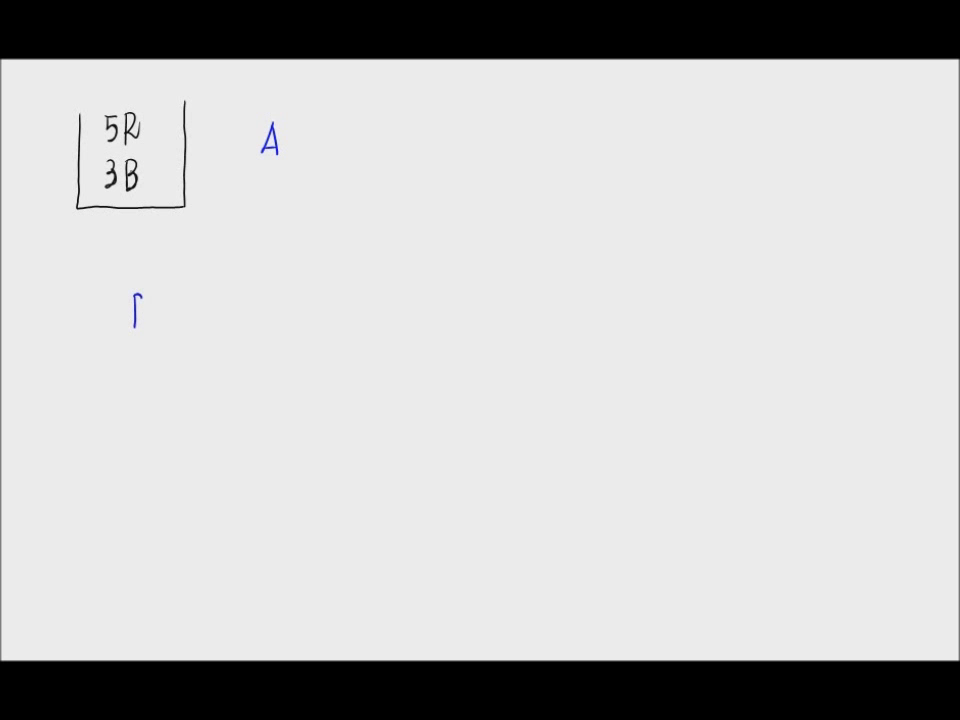
Step: Write P(A) = with a fraction bar and circle the 3B in the urn
{"action": "type", "text": "P(A)="}
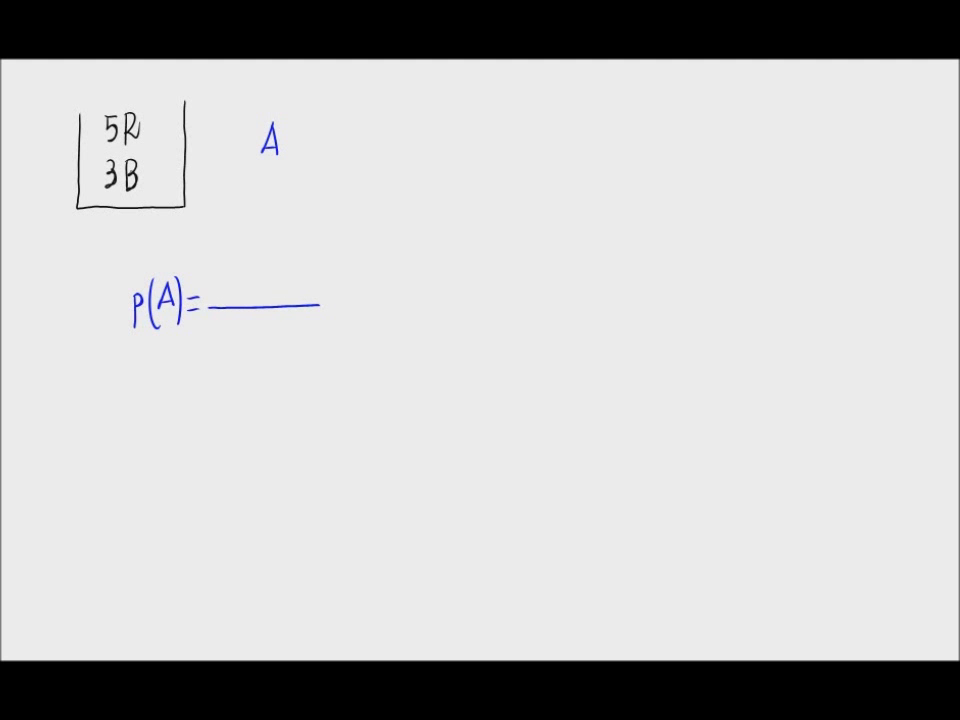
{"action": "left_click_drag", "start_coordinate": [96, 164], "coordinate": [160, 184]}
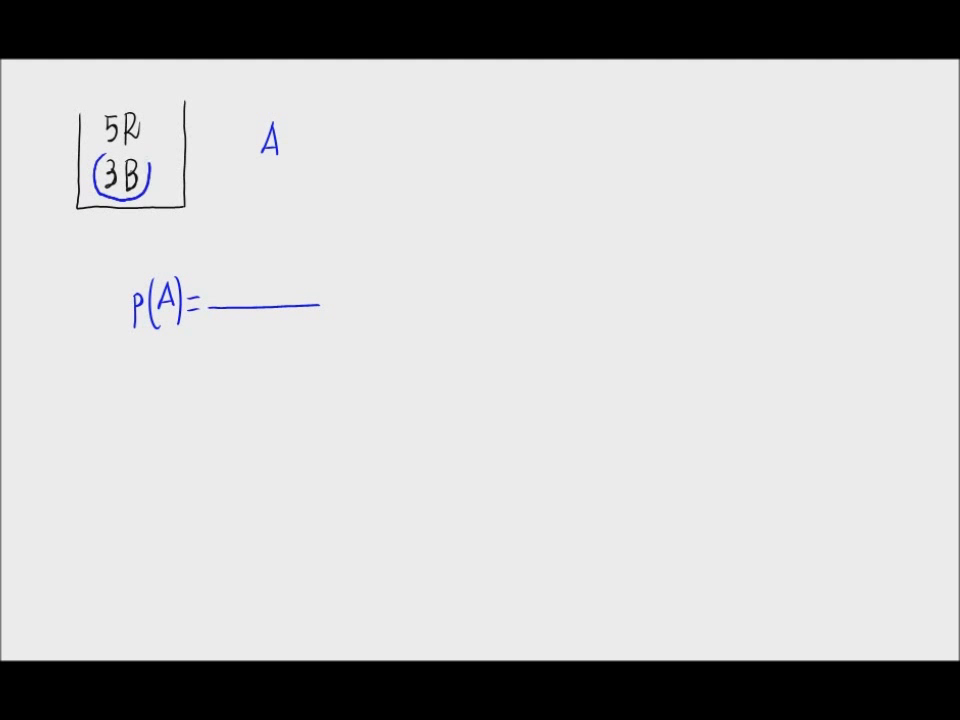
Step: Write 3 as the numerator and circle all eight balls (5R and 3B) in the urn
{"action": "type", "text": "3"}
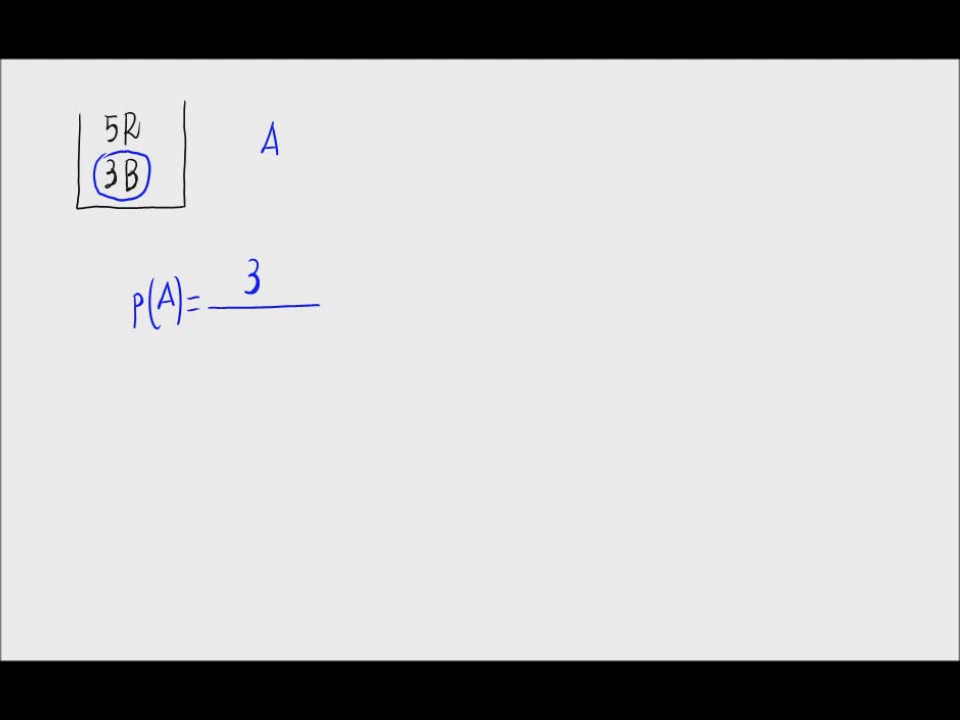
{"action": "left_click_drag", "start_coordinate": [130, 100], "coordinate": [130, 210]}
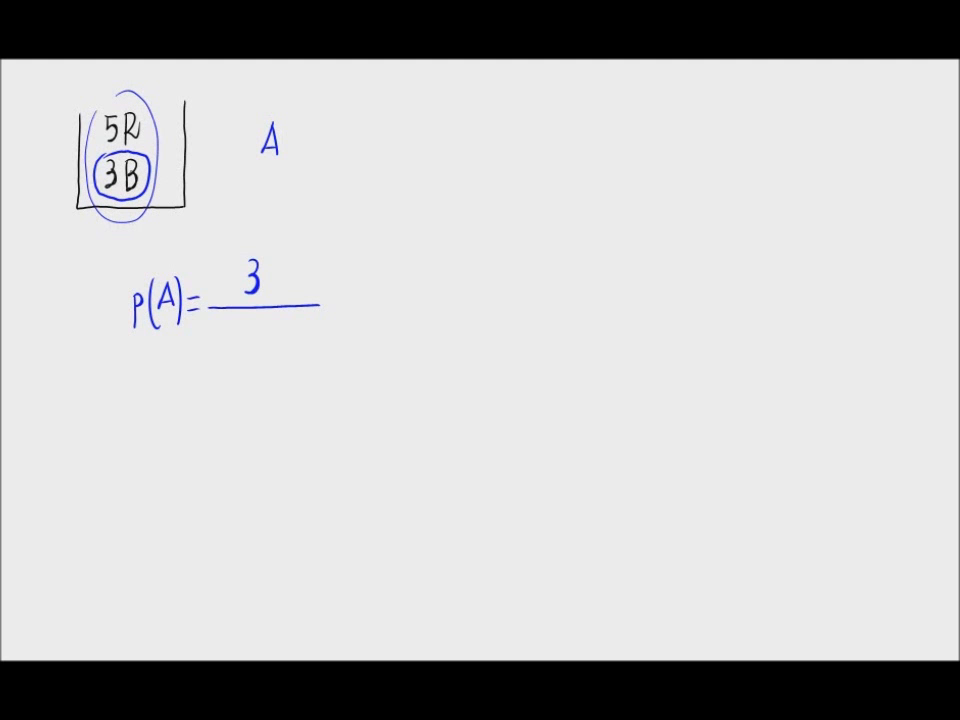
Step: Write 8 as the denominator, completing P(A) = 3/8
{"action": "type", "text": "8"}
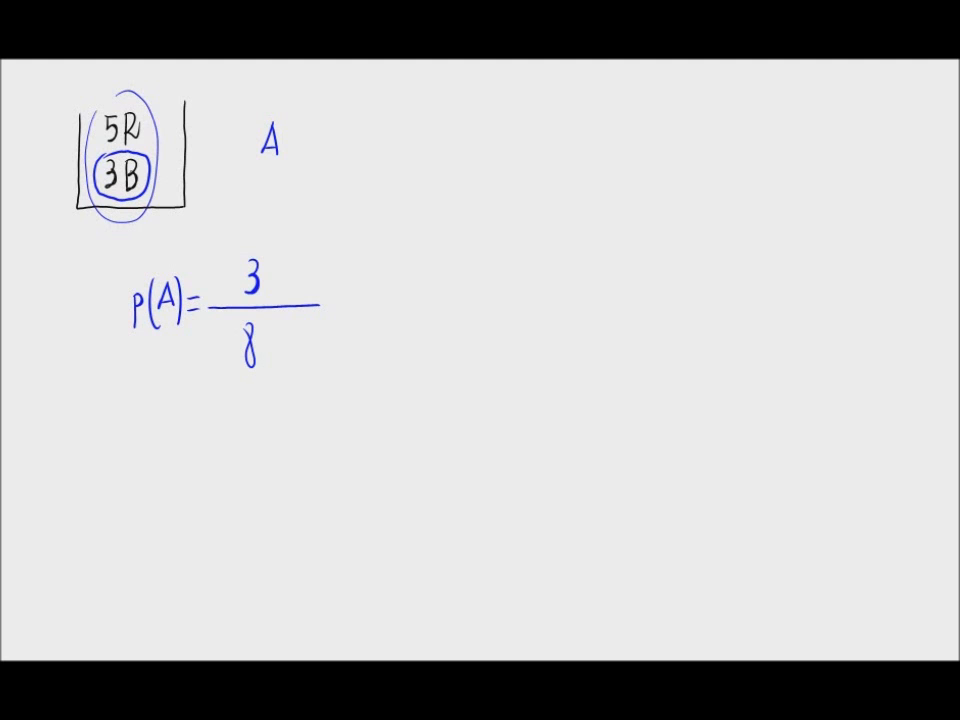